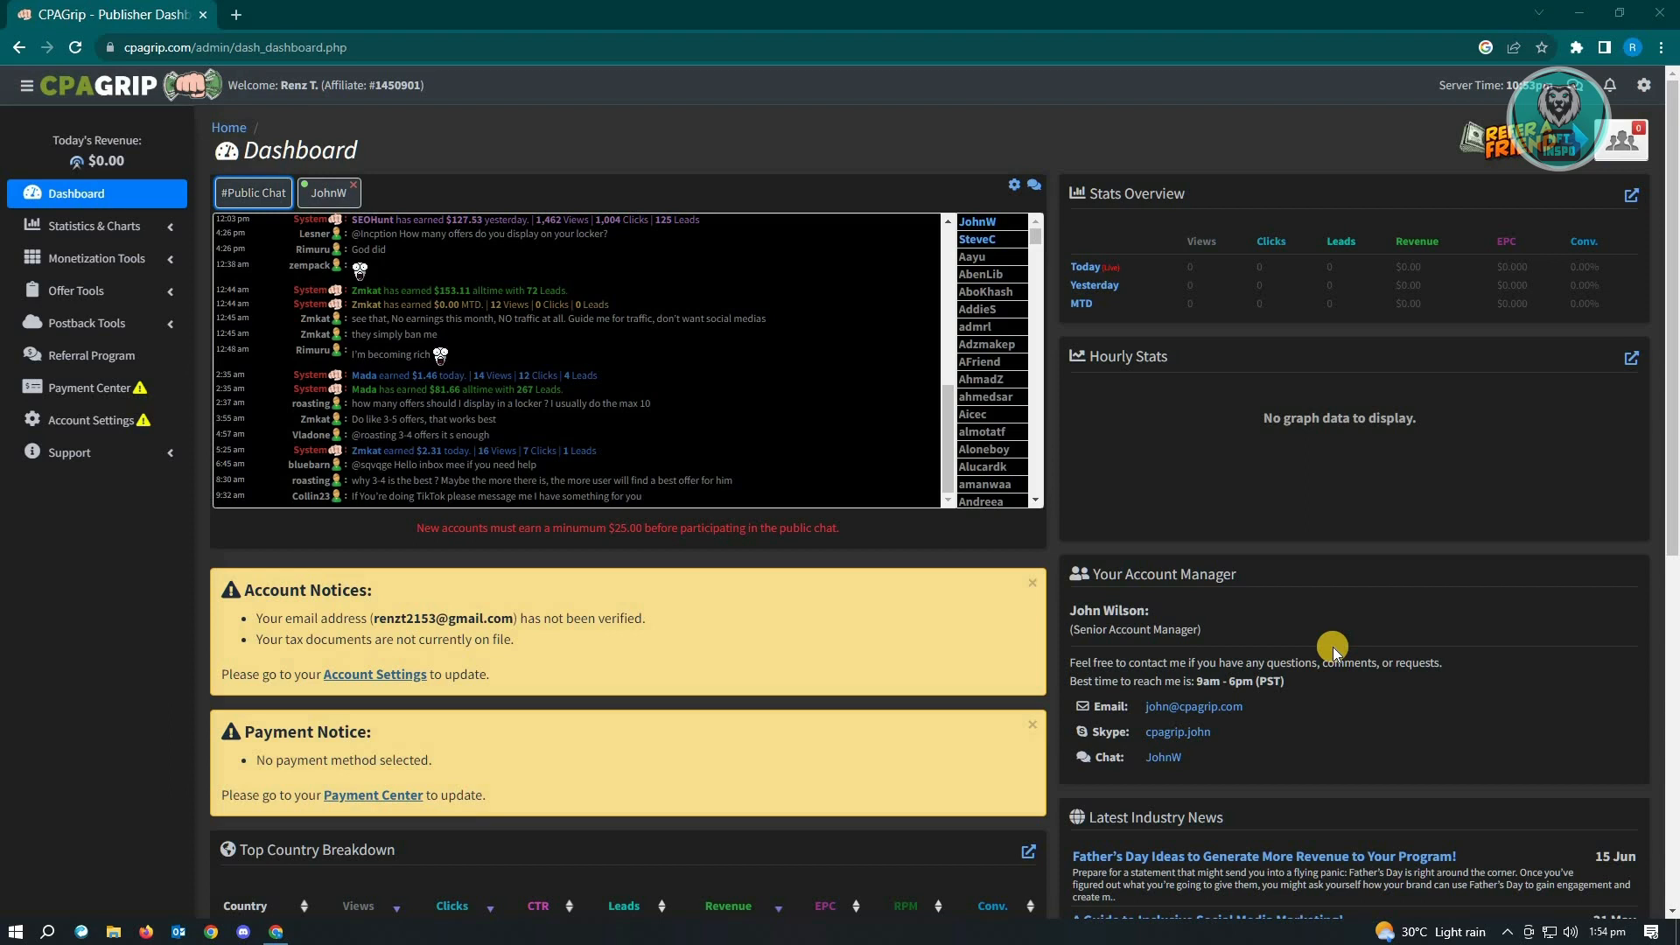
{"action": "mouse_move", "coordinate": [130, 327]}
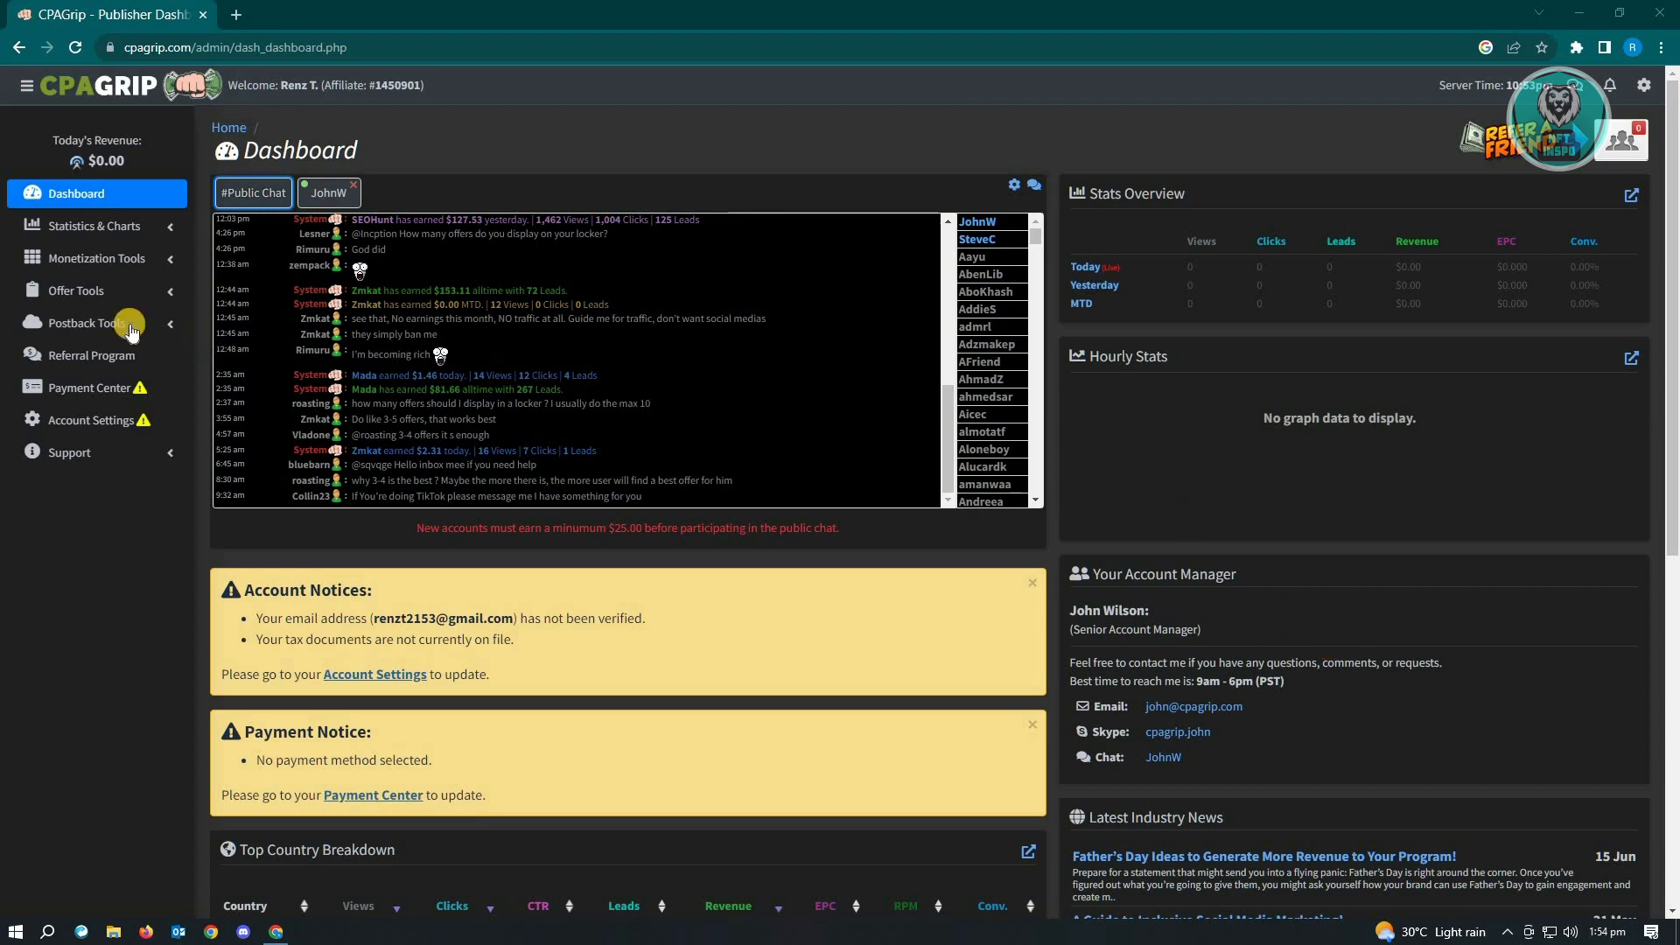
Expand the Offer Tools section in the dashboard's left sidebar
{"action": "left_click", "coordinate": [76, 289]}
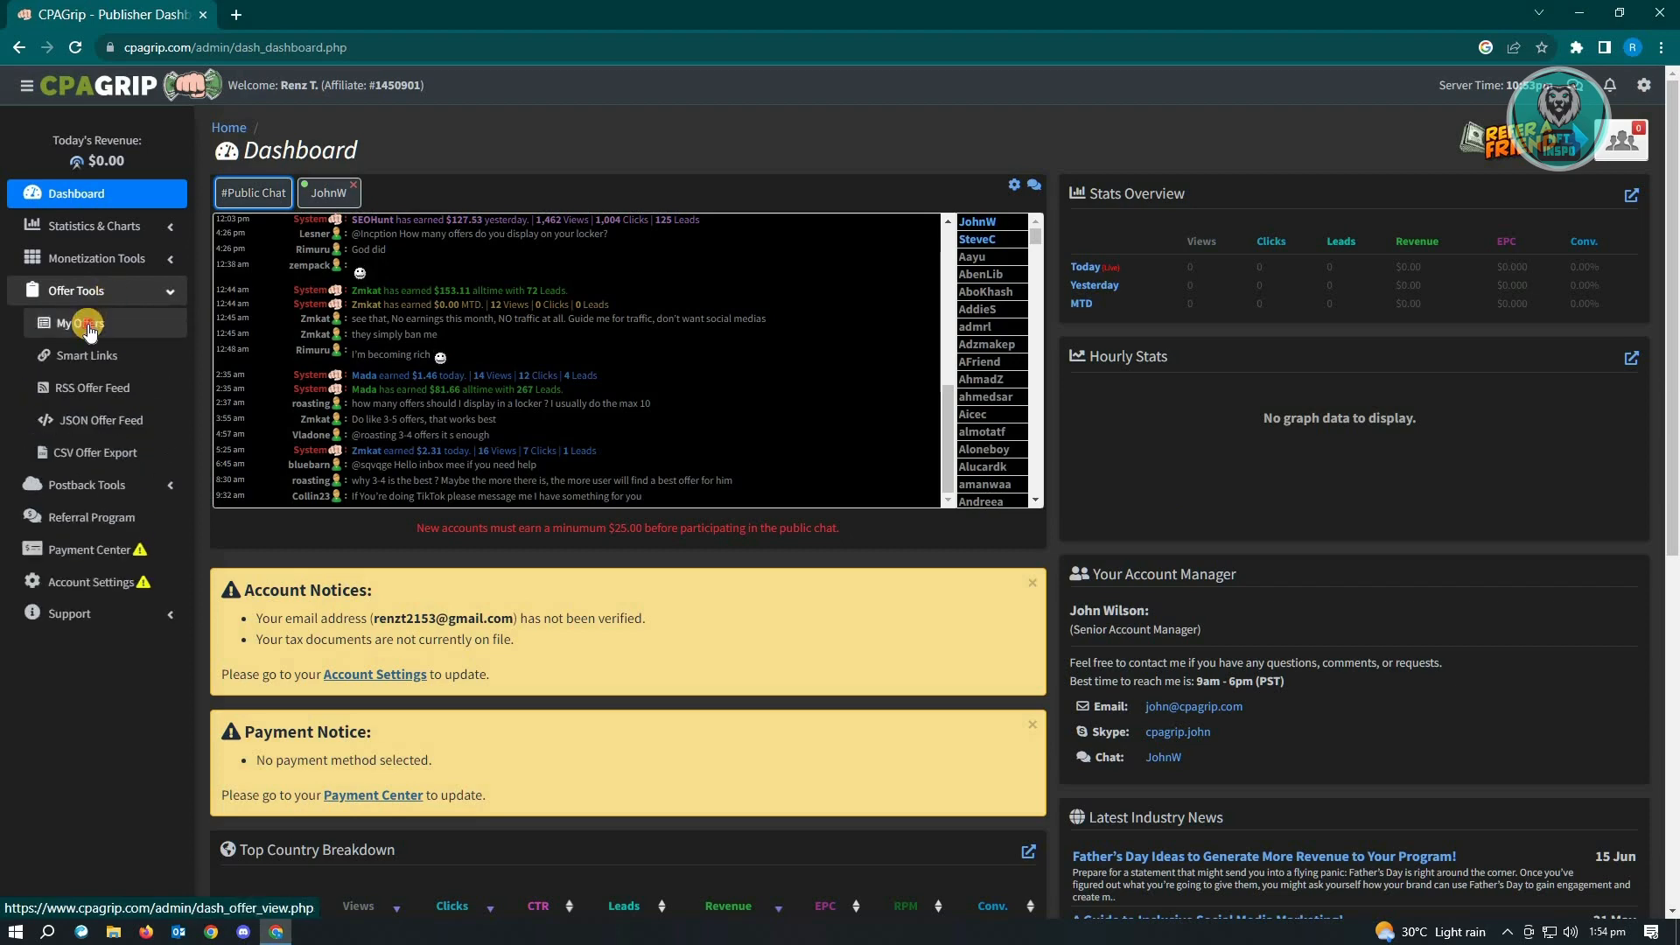
Open My Offers to list available Philippines offers with payouts and categories
{"action": "left_click", "coordinate": [76, 323]}
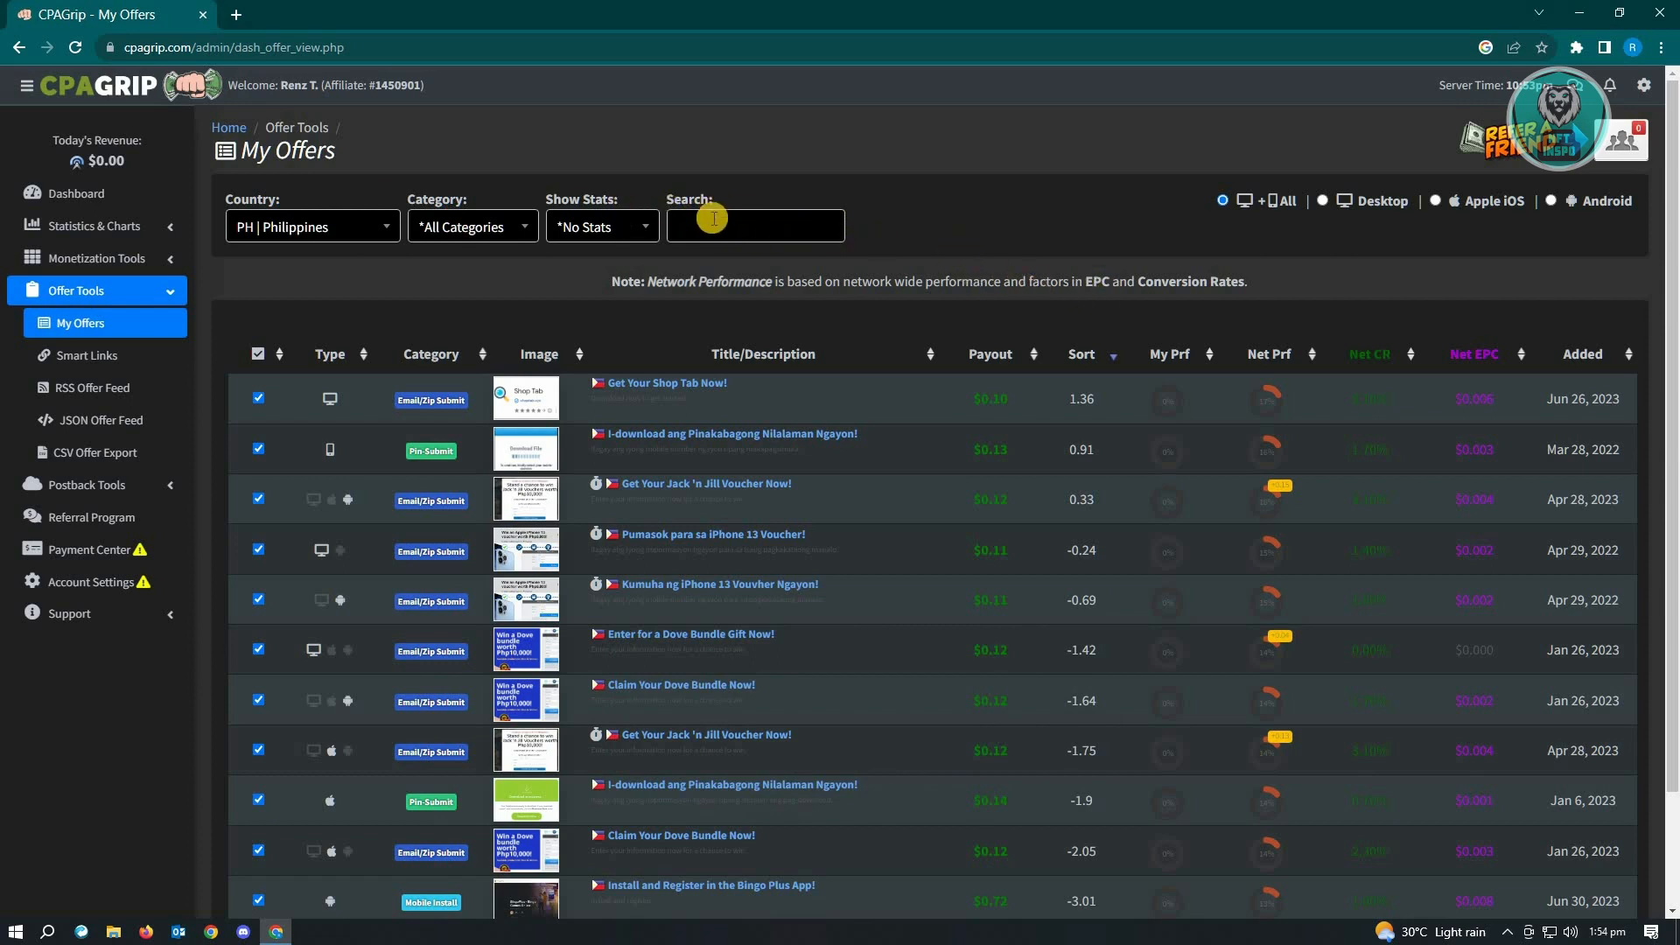
{"action": "mouse_move", "coordinate": [820, 509]}
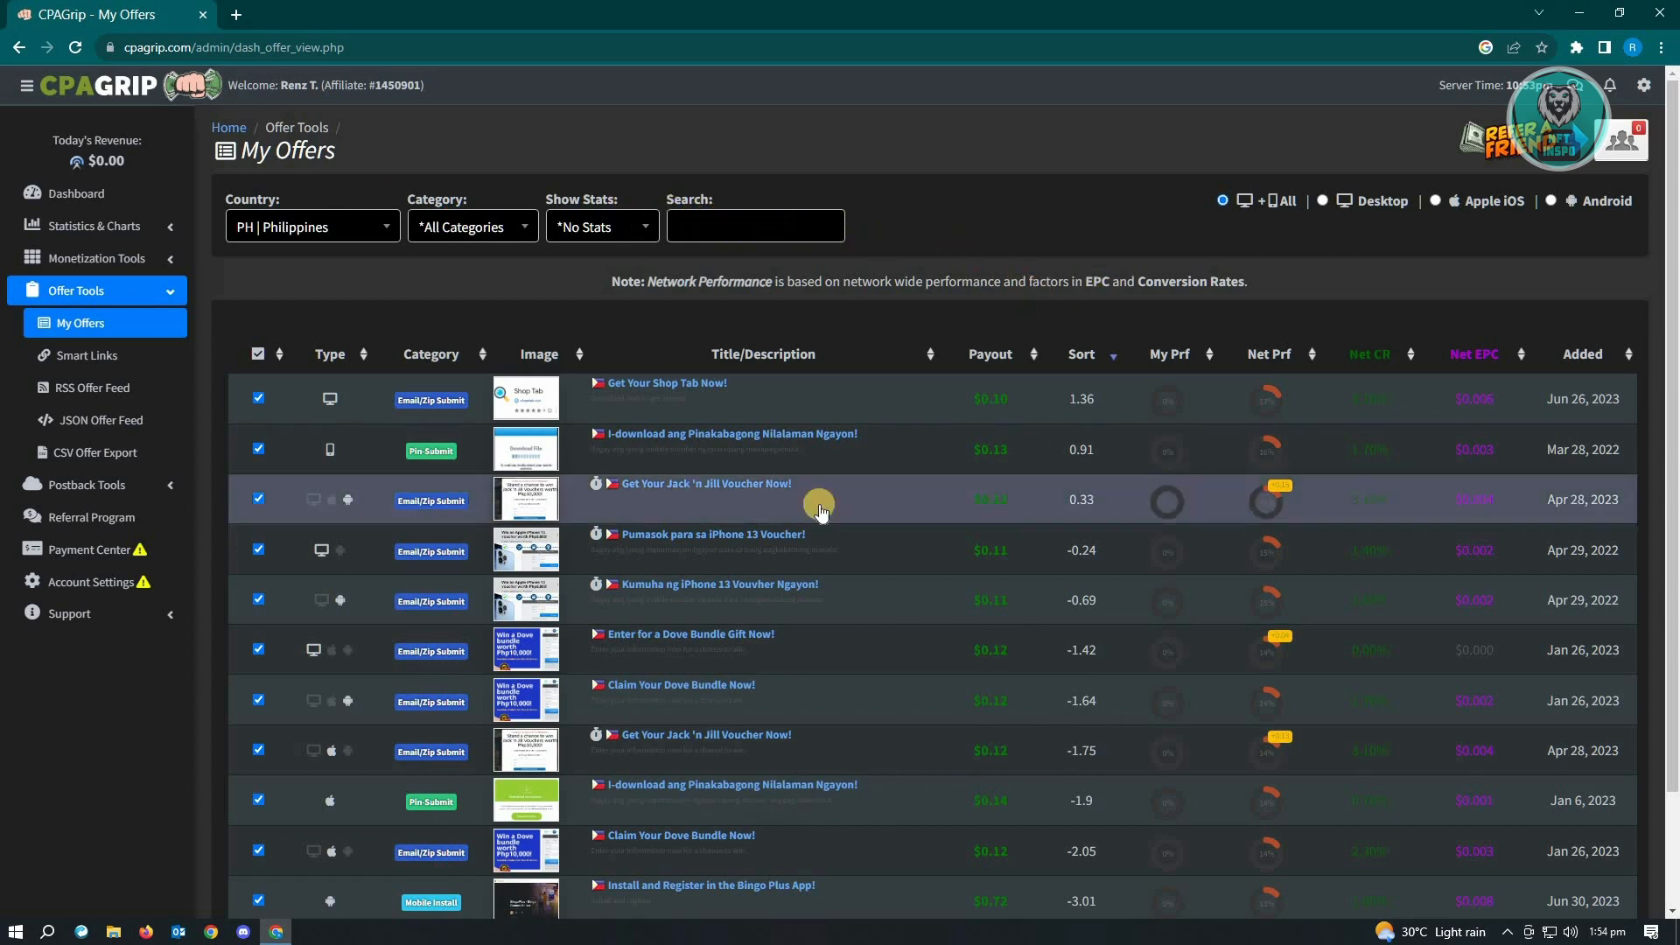
{"action": "mouse_move", "coordinate": [1040, 220]}
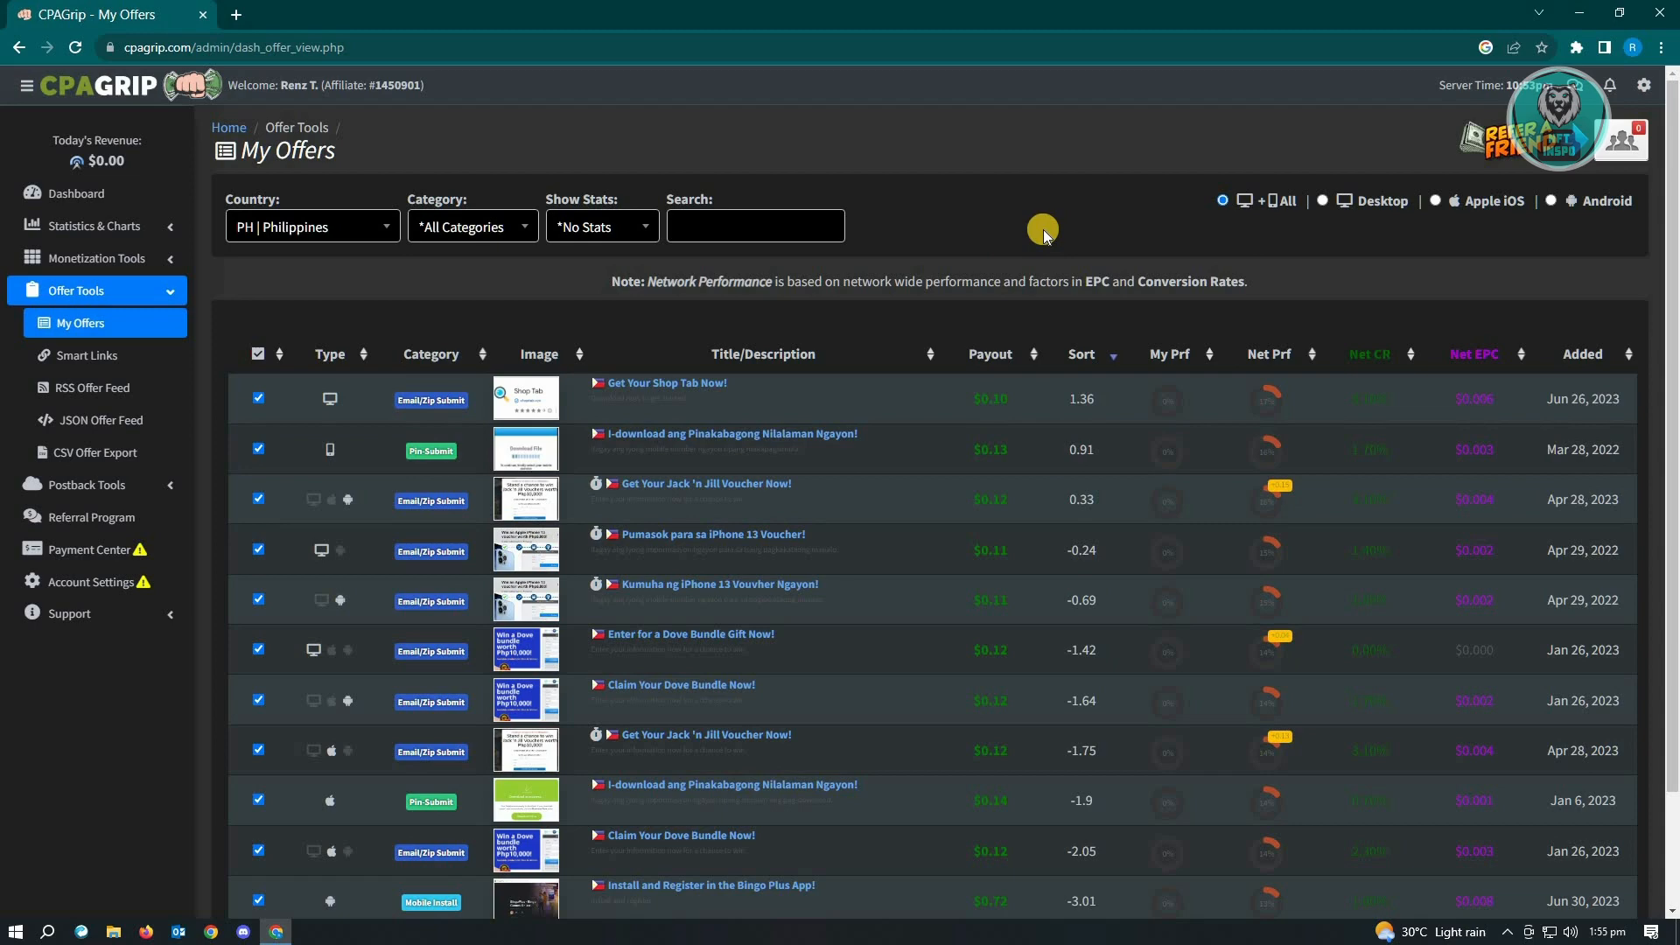
{"action": "mouse_move", "coordinate": [844, 402]}
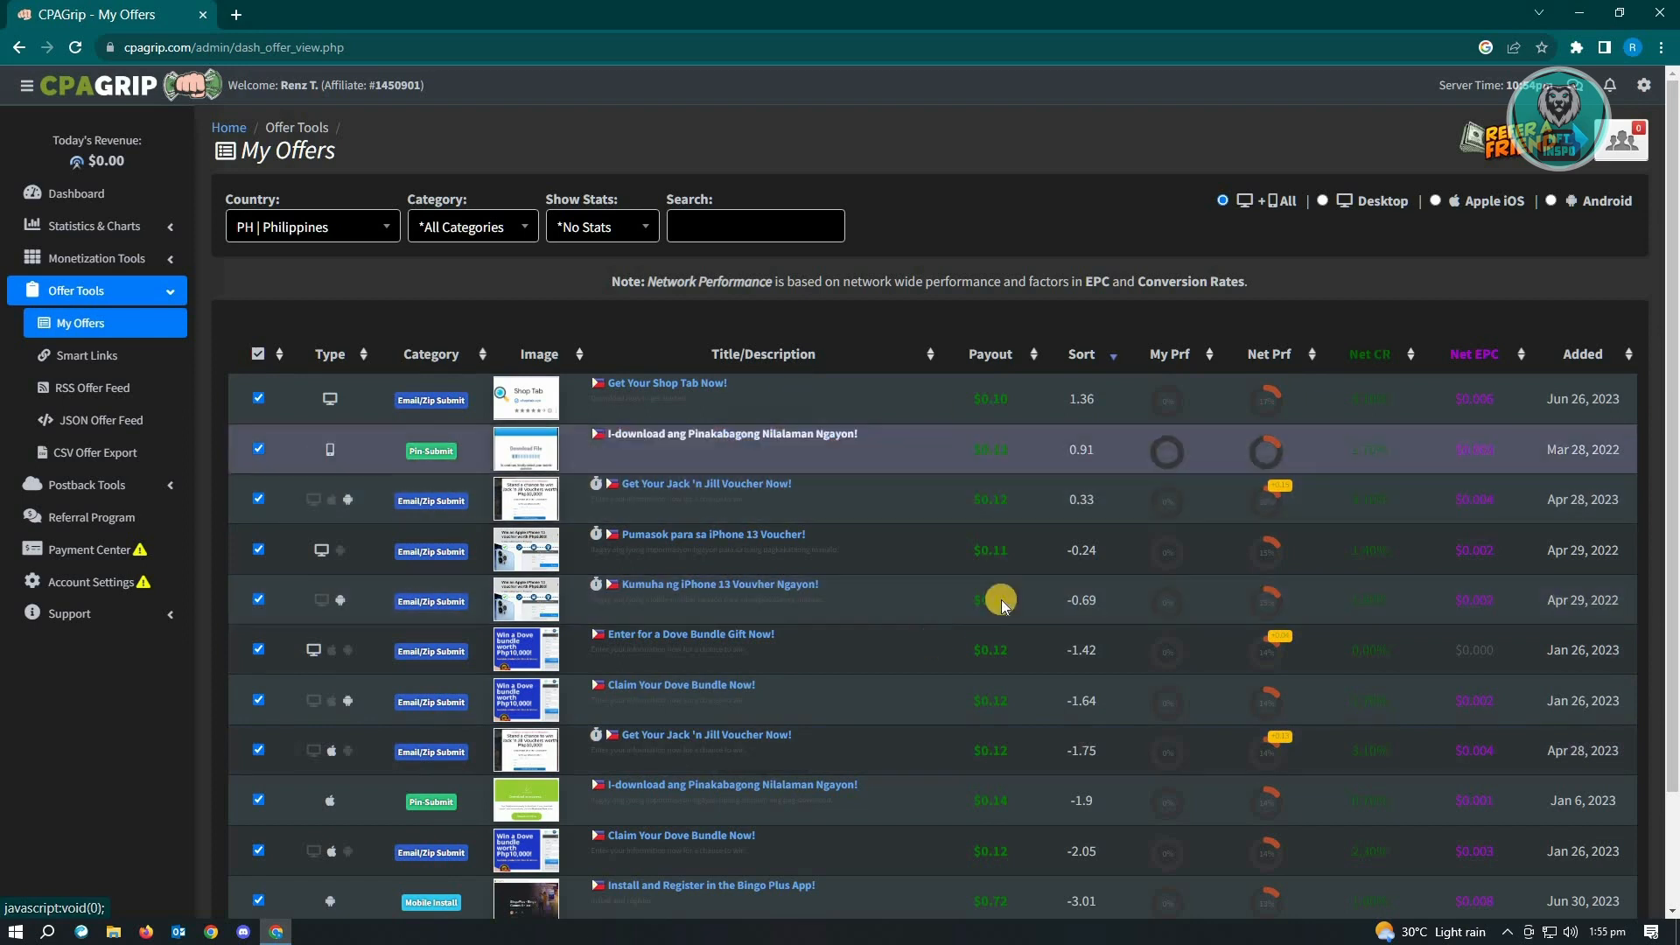
{"action": "mouse_move", "coordinate": [906, 550]}
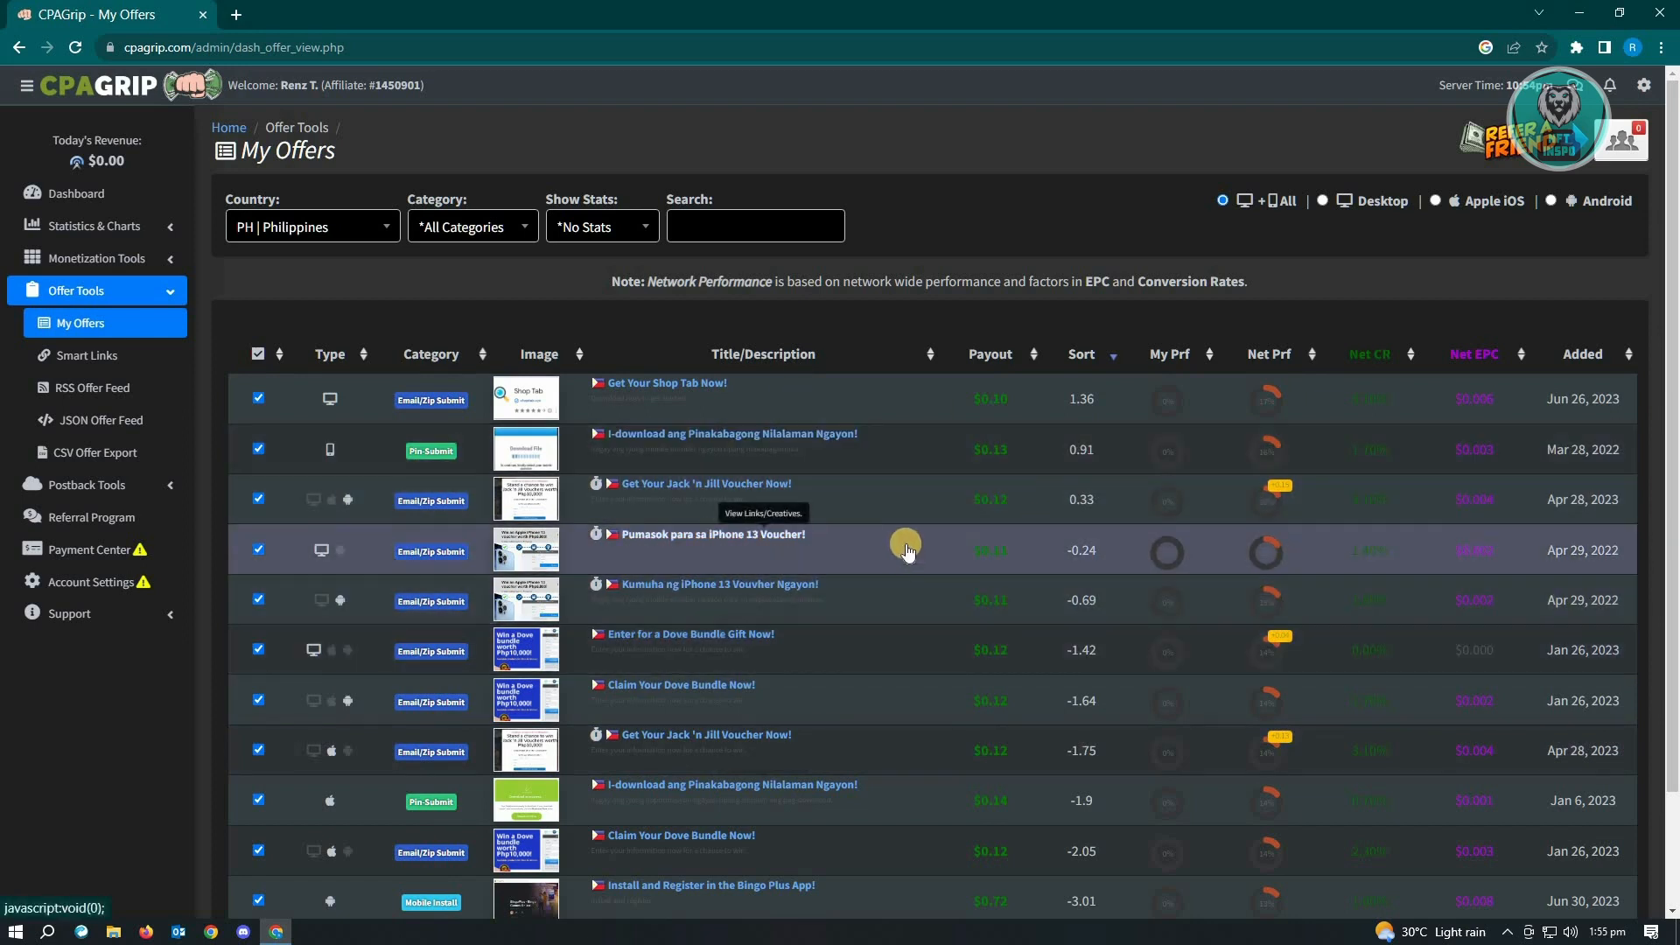
{"action": "mouse_move", "coordinate": [889, 540]}
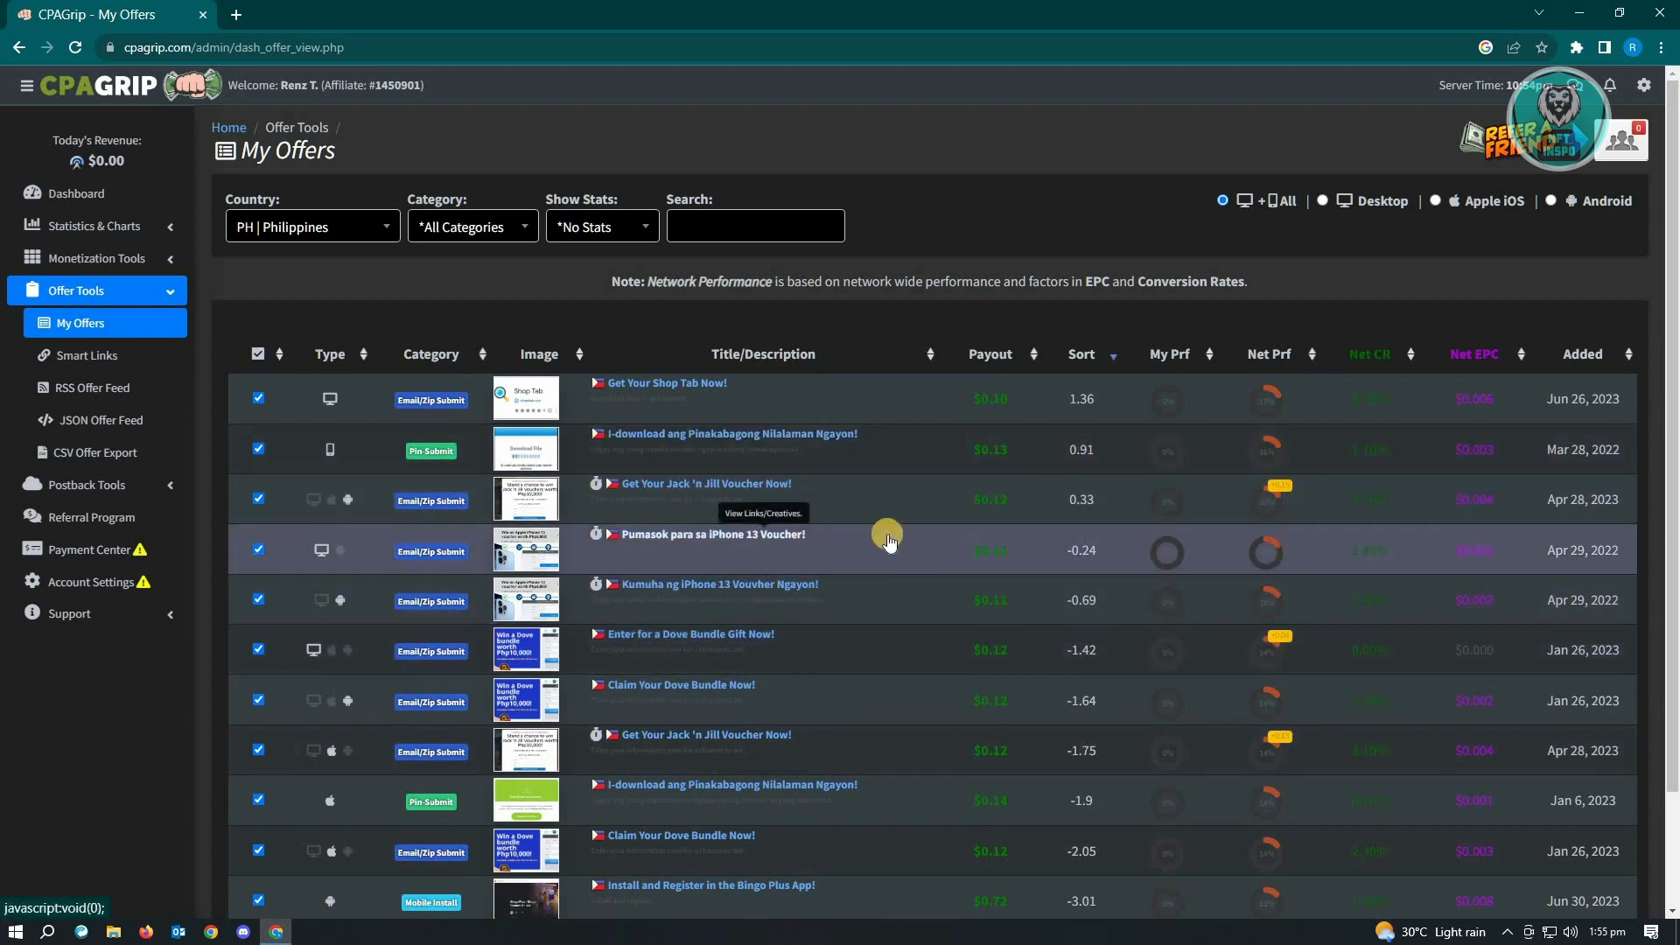
{"action": "mouse_move", "coordinate": [838, 544]}
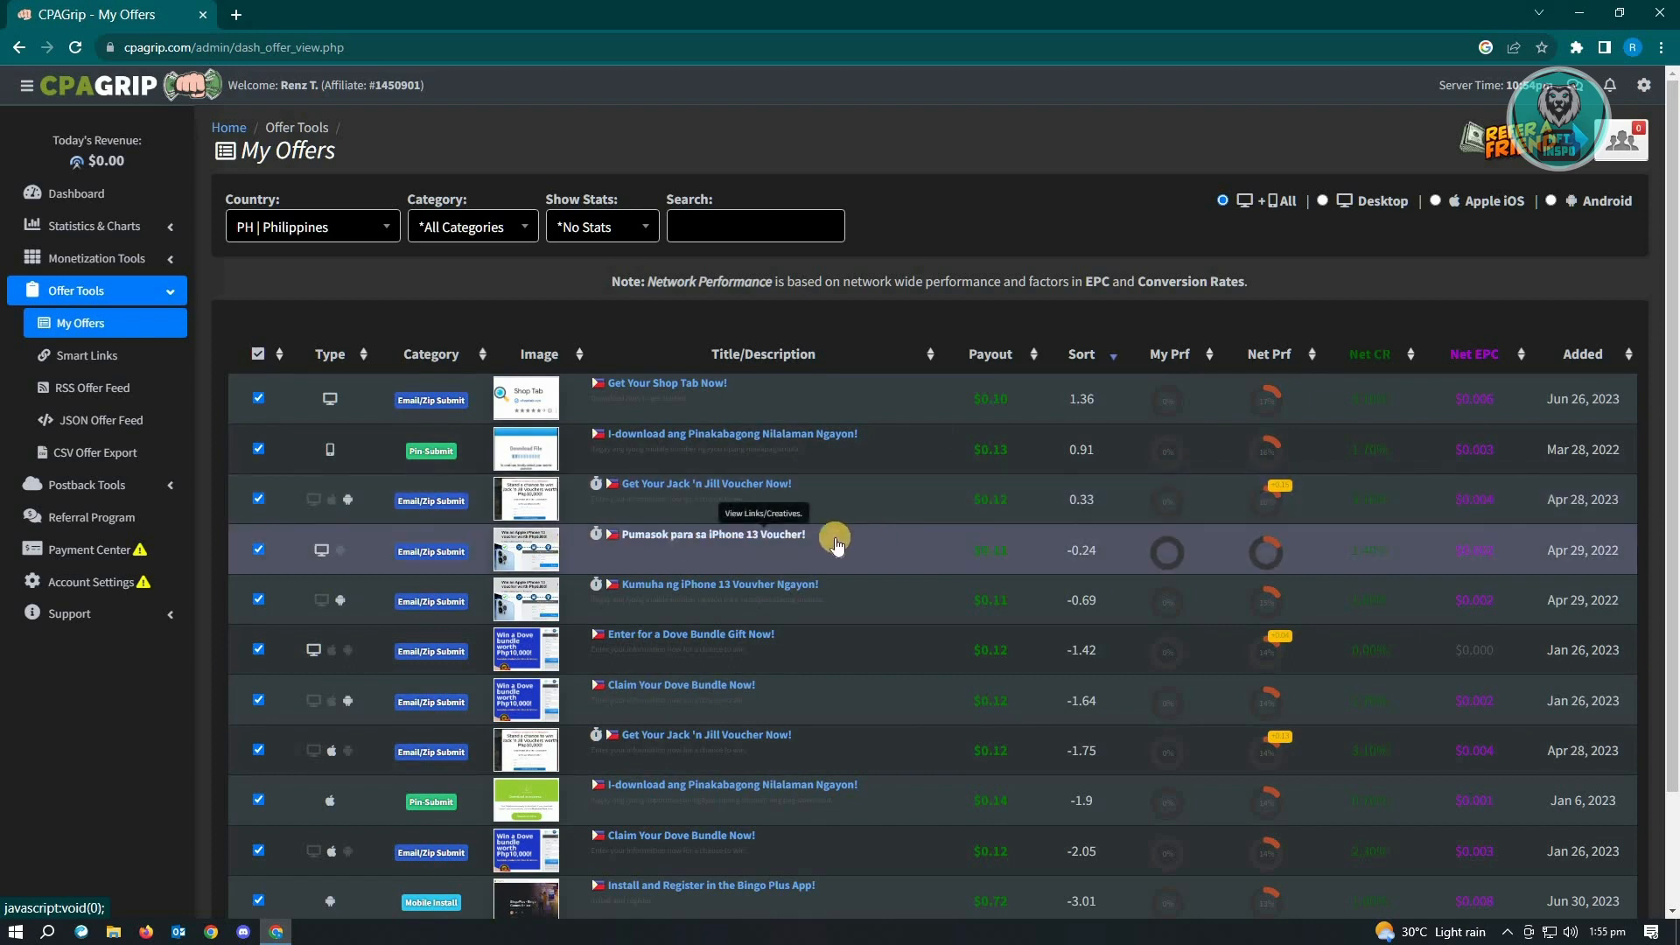
{"action": "mouse_move", "coordinate": [877, 528]}
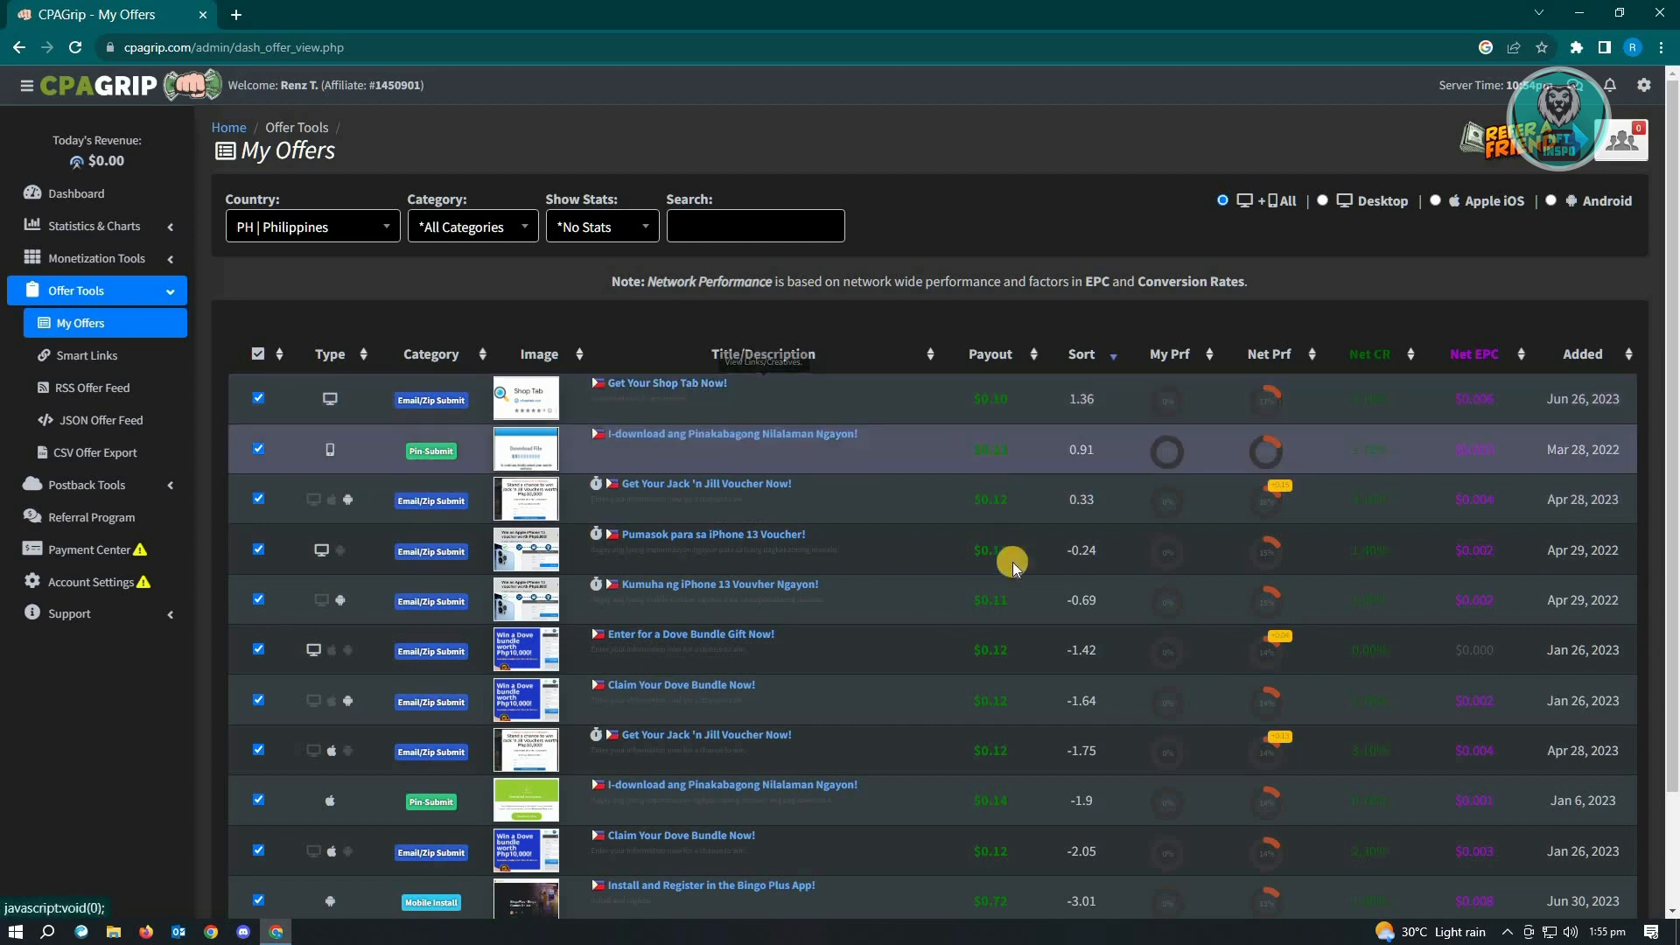
{"action": "mouse_move", "coordinate": [914, 400]}
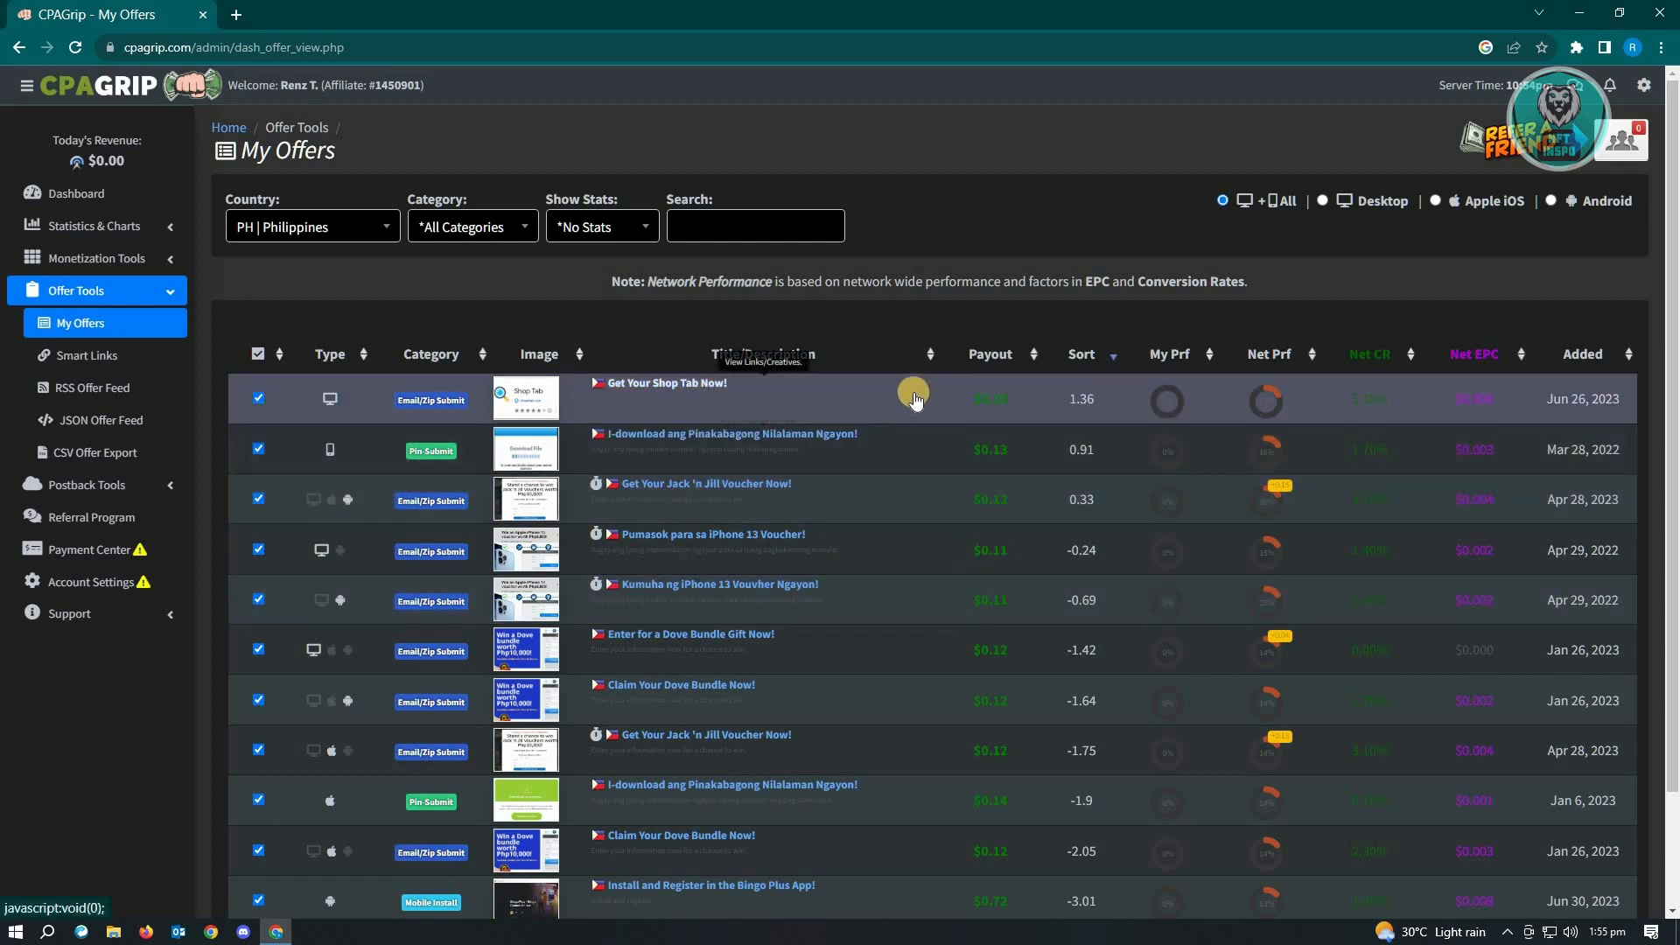